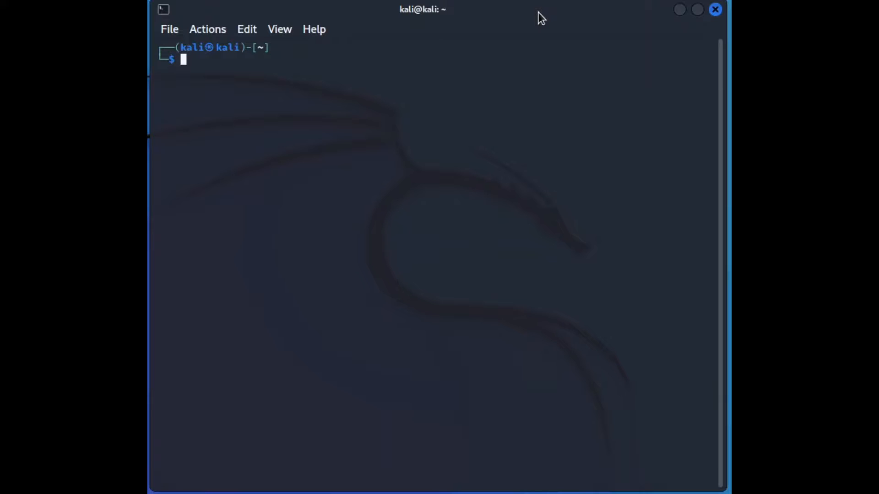
# Refresh the package lists with sudo apt update, then start typing clear
pyautogui.write('sudo apt upgrade -y')
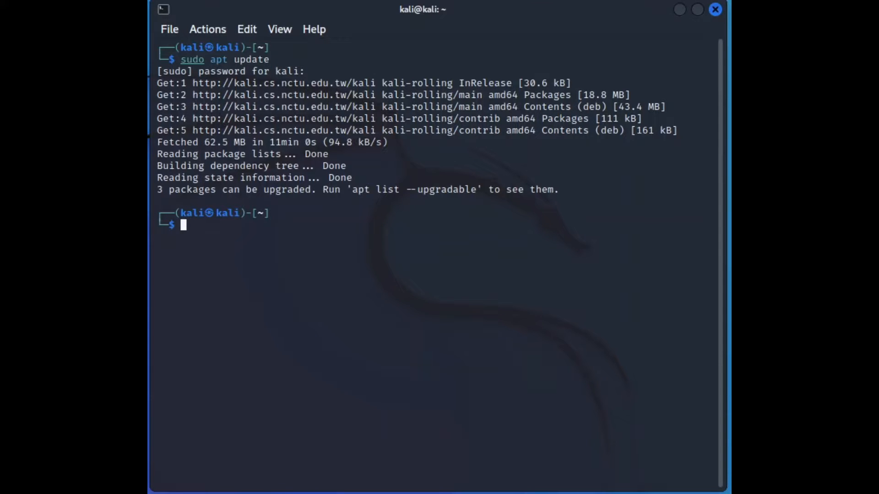
pyautogui.moveTo(332, 201)
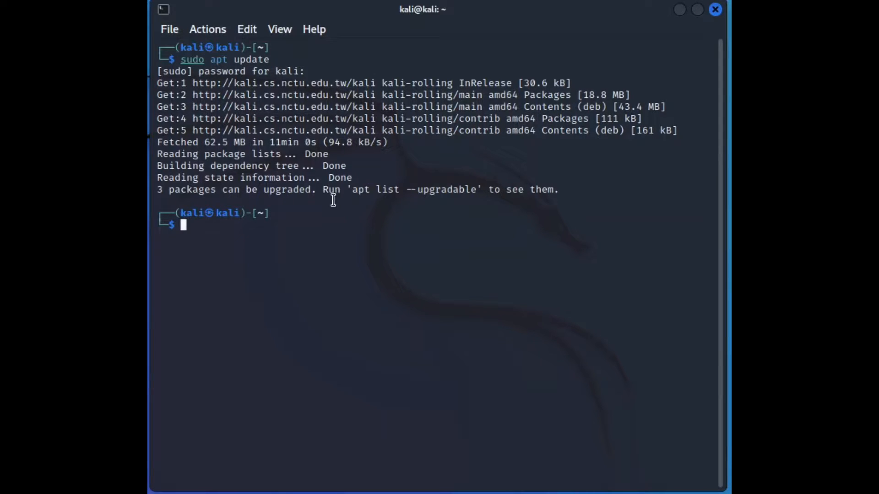
pyautogui.moveTo(415, 223)
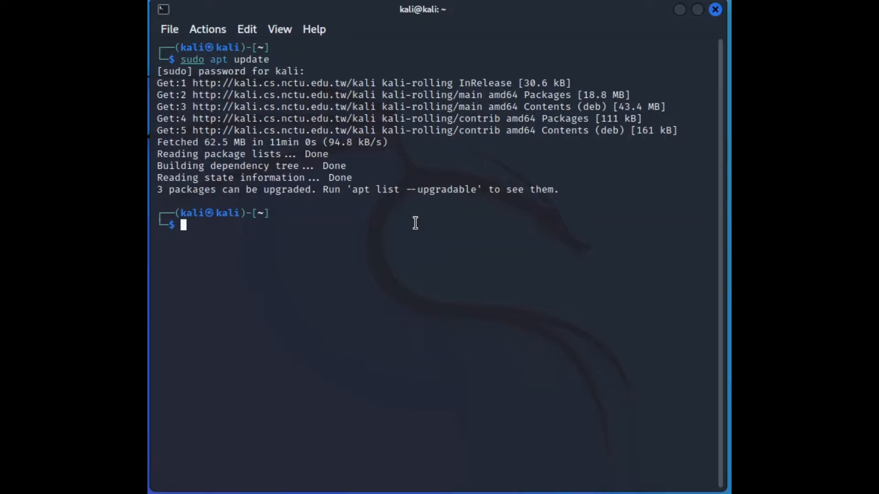
pyautogui.write('clear')
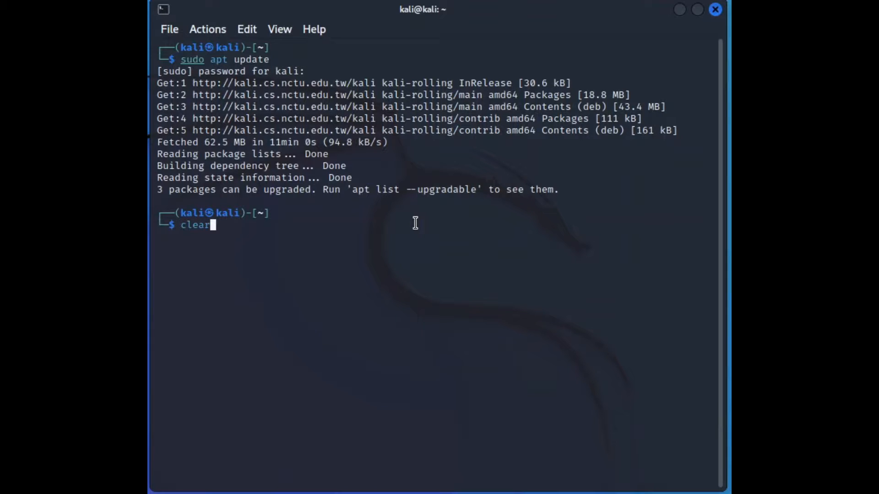
# Clear the screen, then draft and erase install python3.11 and python --version commands
pyautogui.press('Return')
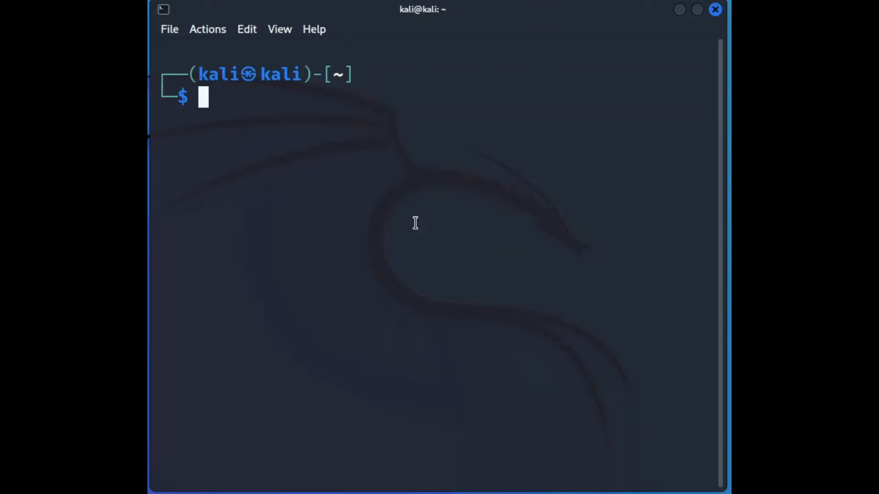
pyautogui.moveTo(419, 234)
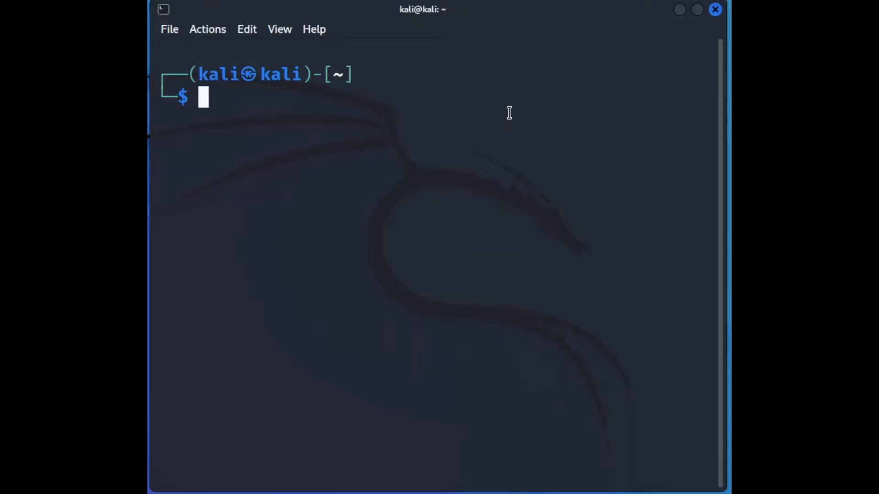
pyautogui.write('sudo apt update')
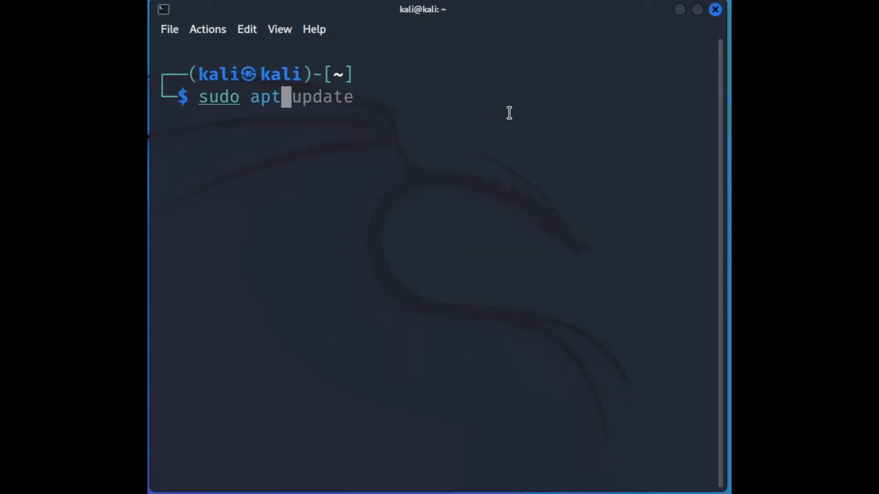
pyautogui.write('install')
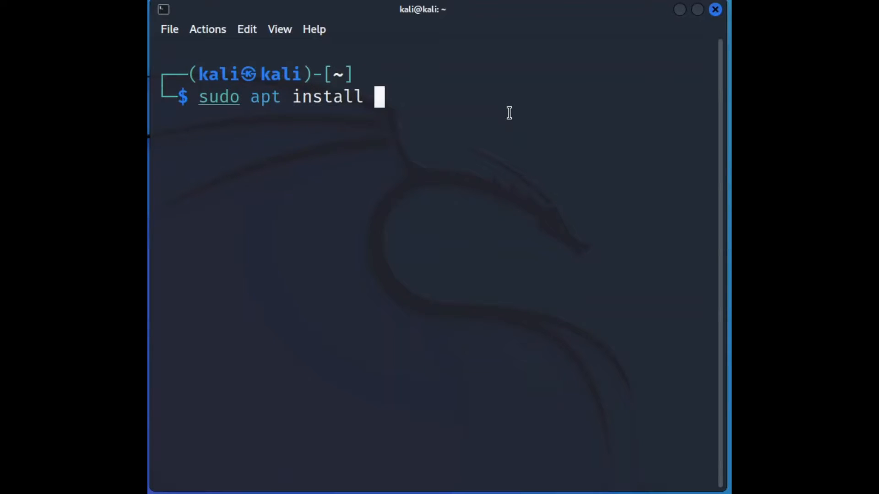
pyautogui.write('python')
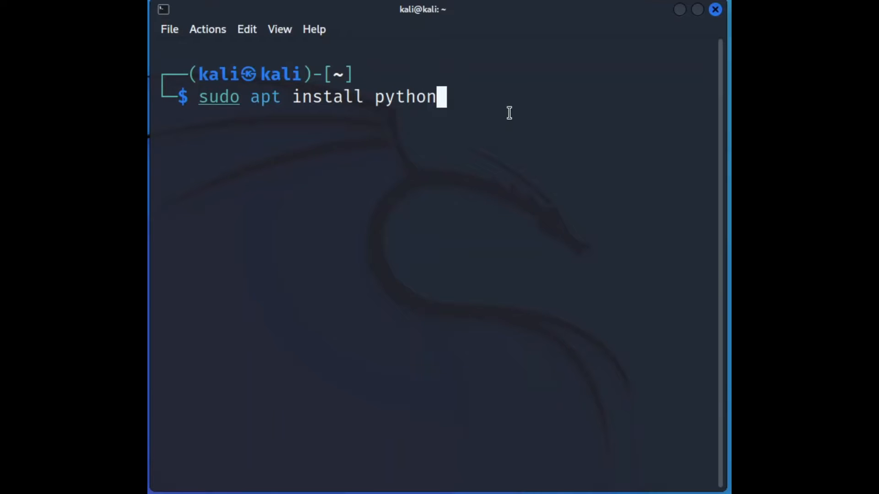
pyautogui.write('3.11')
pyautogui.write('p')
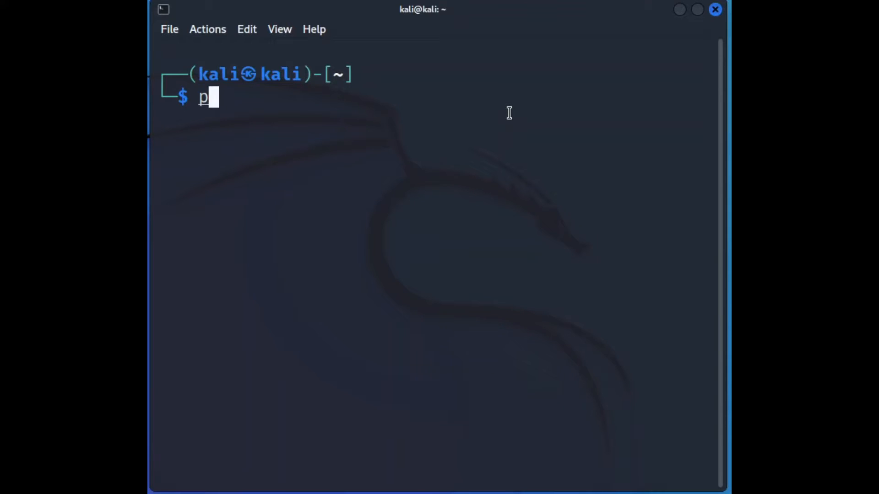
pyautogui.write('ython')
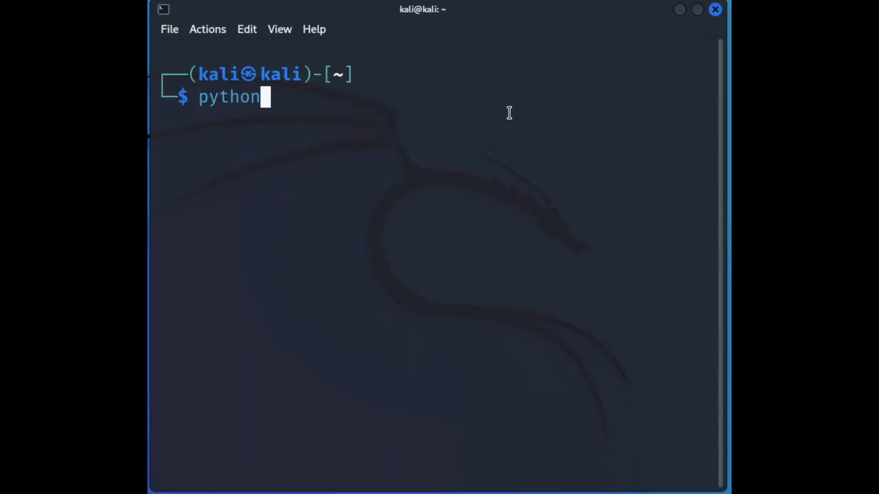
pyautogui.write('--versio')
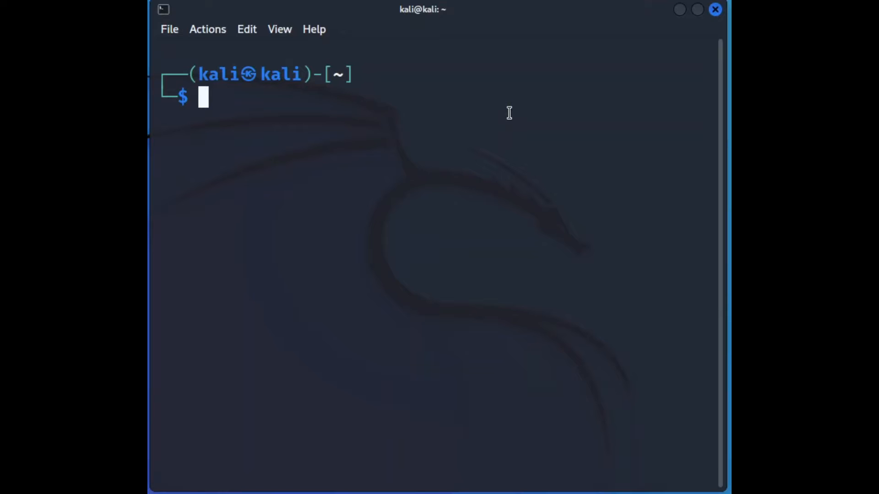
# Draft a sudo apt install python3.11 command and discard it
pyautogui.write('sudo apt in')
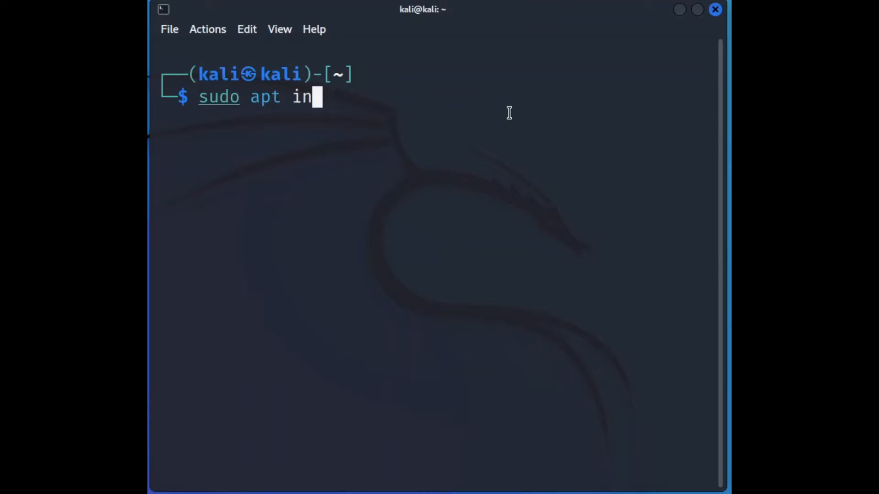
pyautogui.write('stall python')
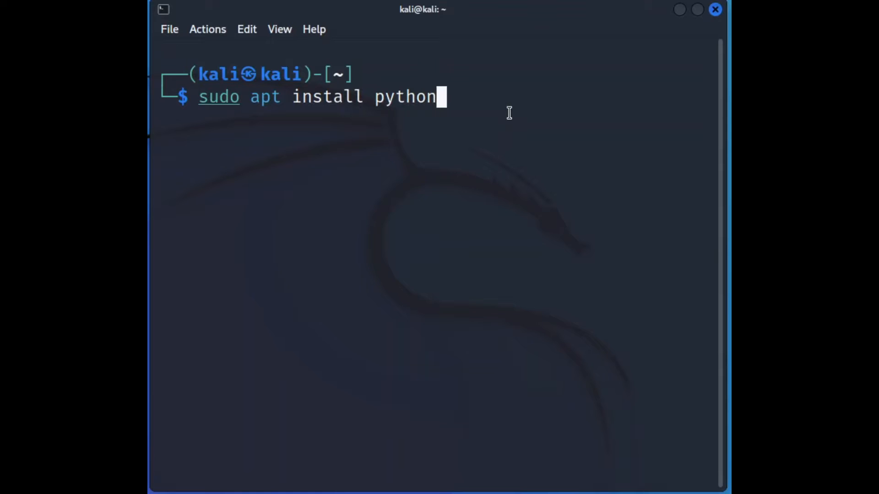
pyautogui.write('3.11')
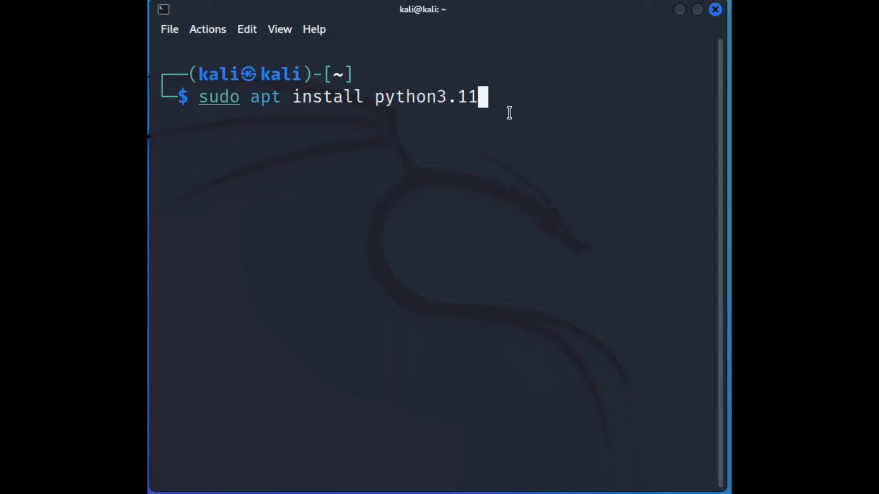
pyautogui.press('BackSpace')
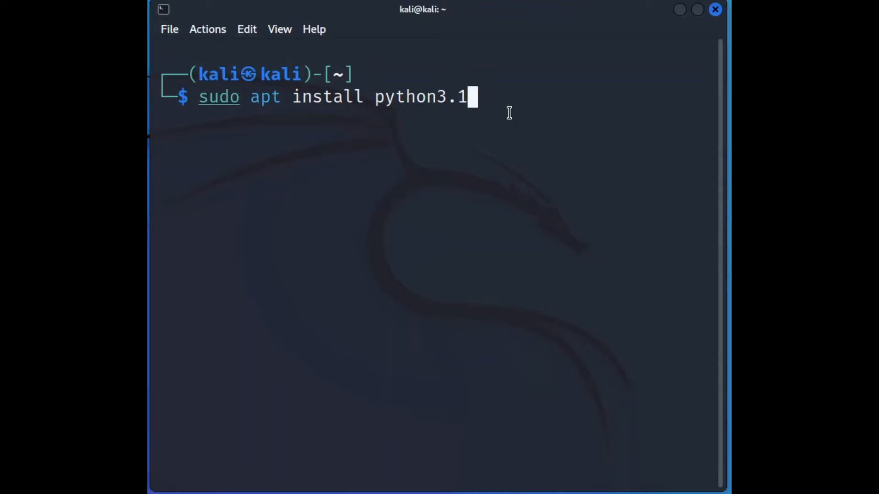
pyautogui.press('Tab')
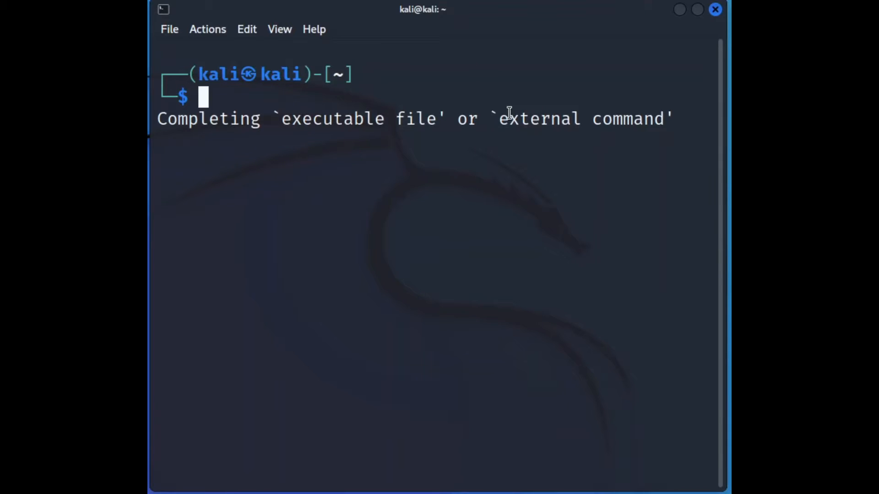
# Run sudo apt install python3.11, reaching the confirmation prompt for four new packages
pyautogui.write('sudo apt update')
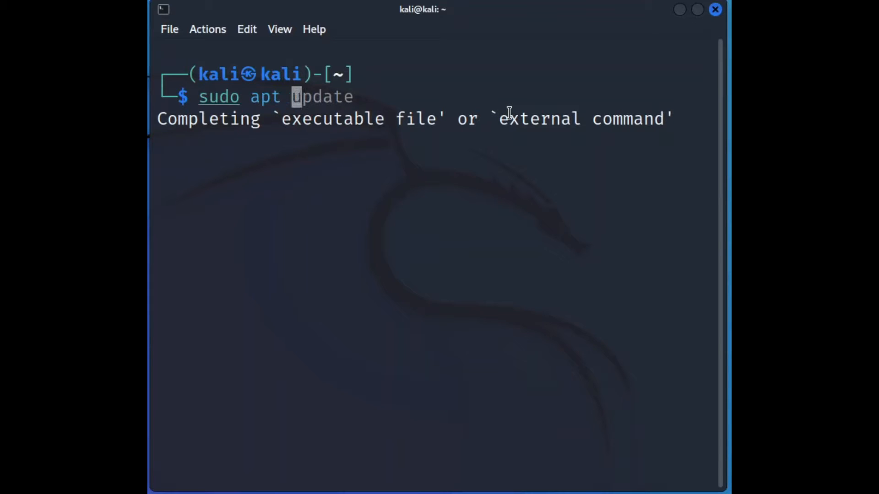
pyautogui.write('install')
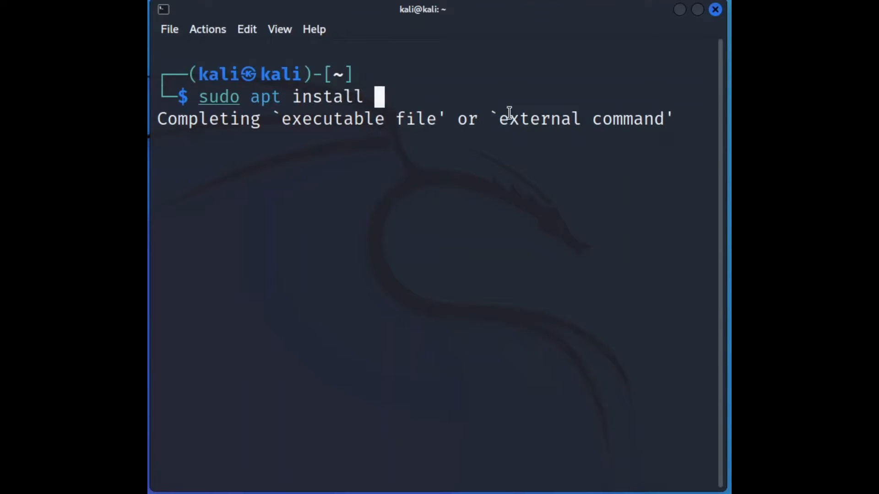
pyautogui.write('python')
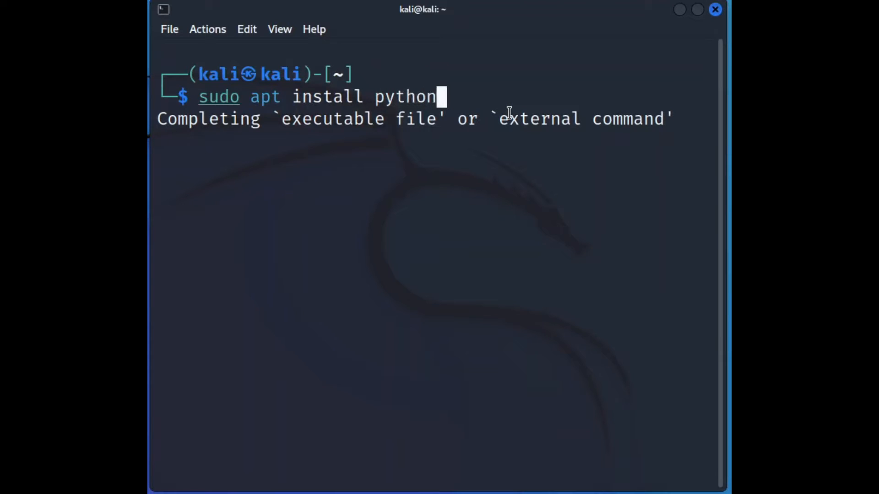
pyautogui.write('3.1')
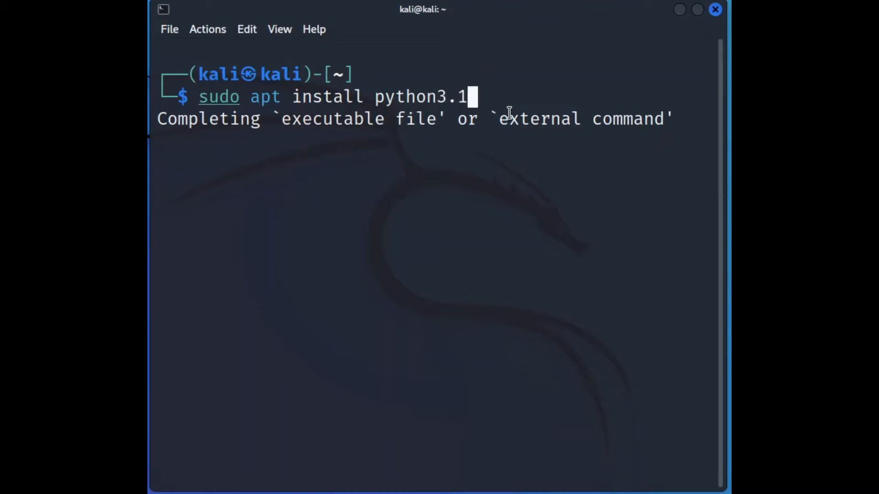
pyautogui.write('1')
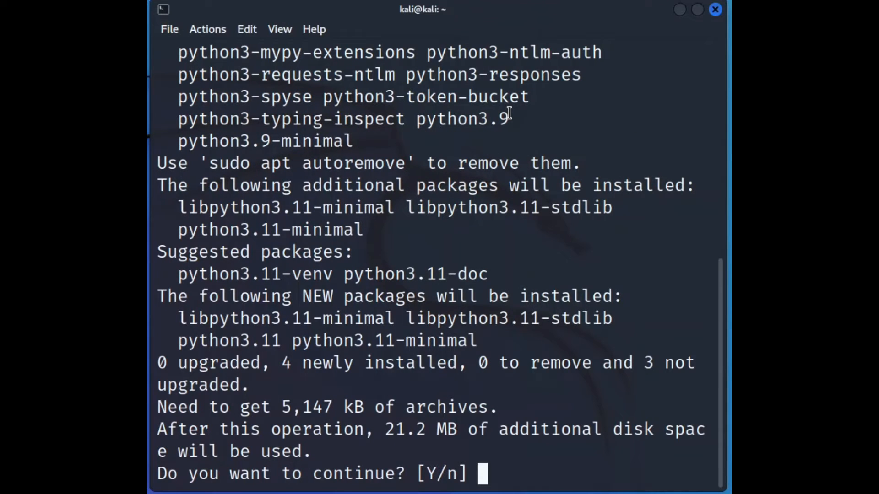
# Confirm the python3.11 installation with Y and return to an empty prompt
pyautogui.write('Y')
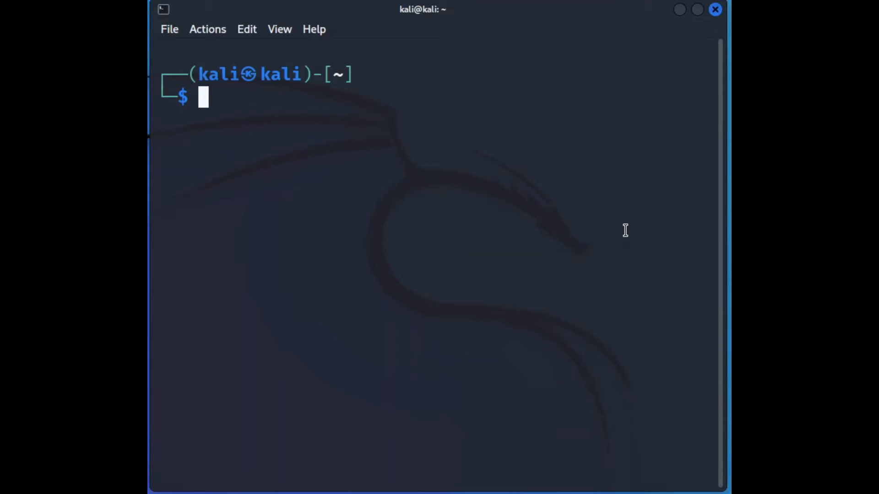
# Check python3 --version and python --version (both 3.10.8), then clear the screen
pyautogui.write('python3 --version')
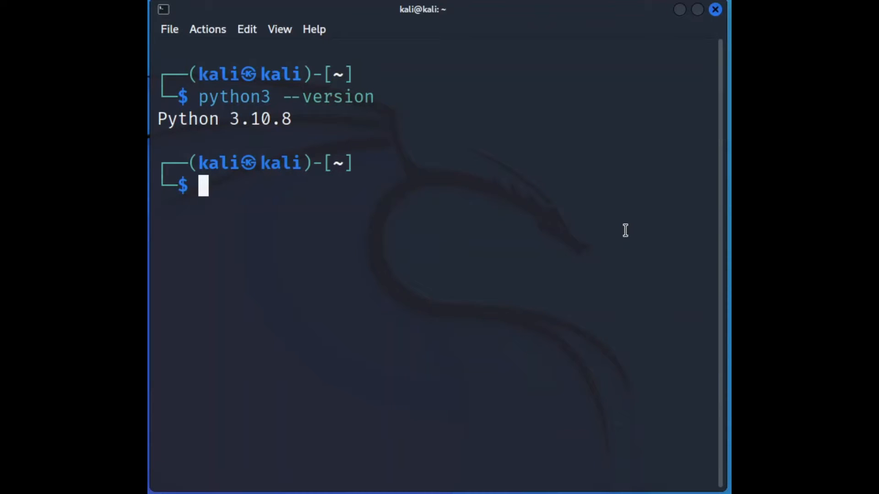
pyautogui.write('python3 --version')
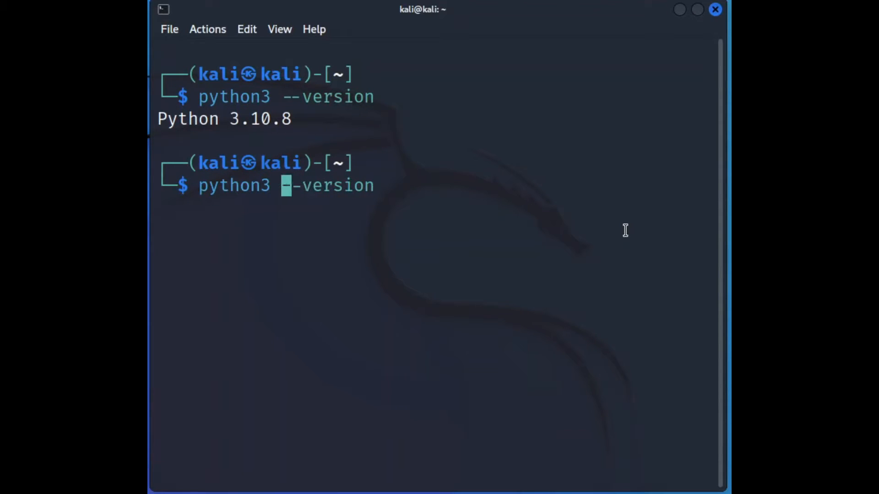
pyautogui.press('BackSpace')
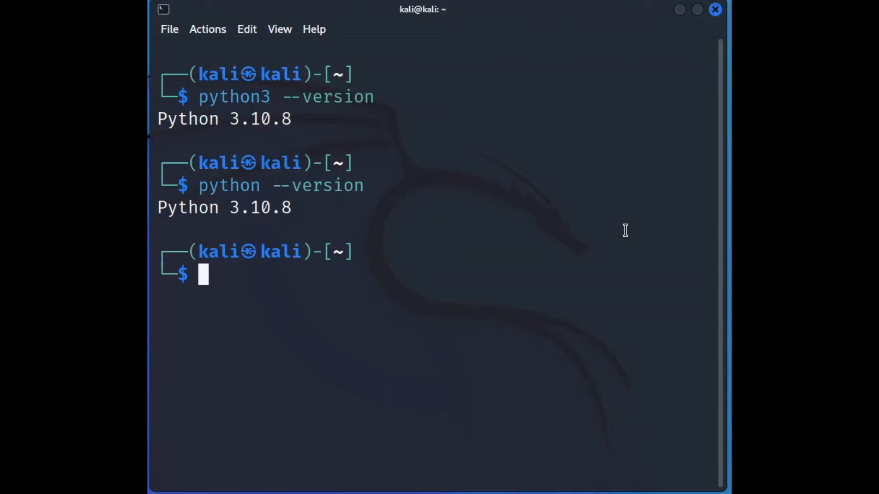
pyautogui.write('clear')
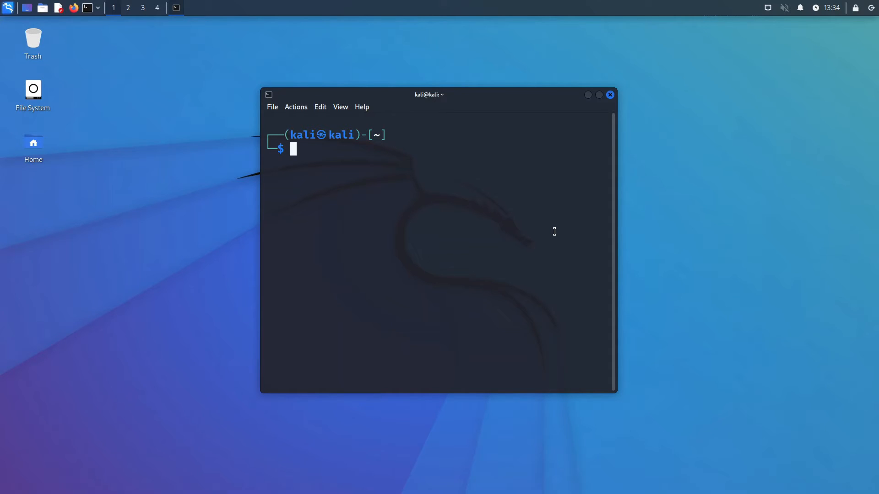
# Compose sudo update-alternatives --install /usr/bin/python3 python3 as the link and name
pyautogui.write('sudo apt install python3.11')
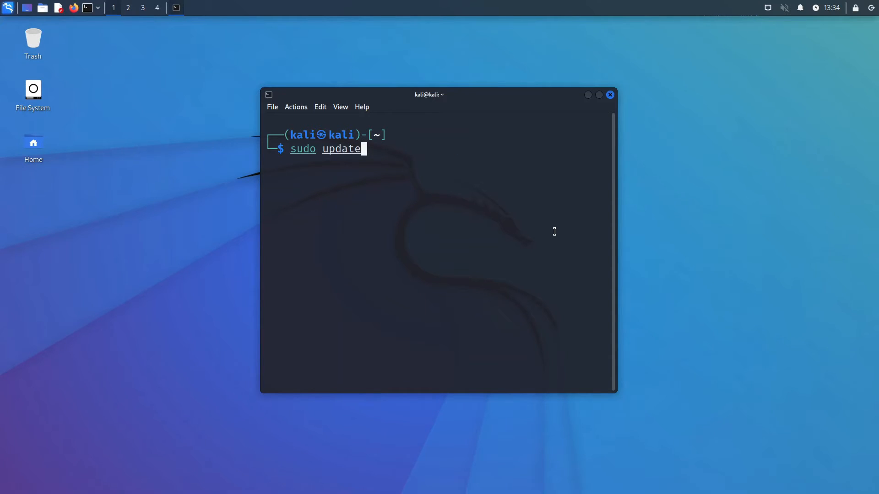
pyautogui.write('-alternba')
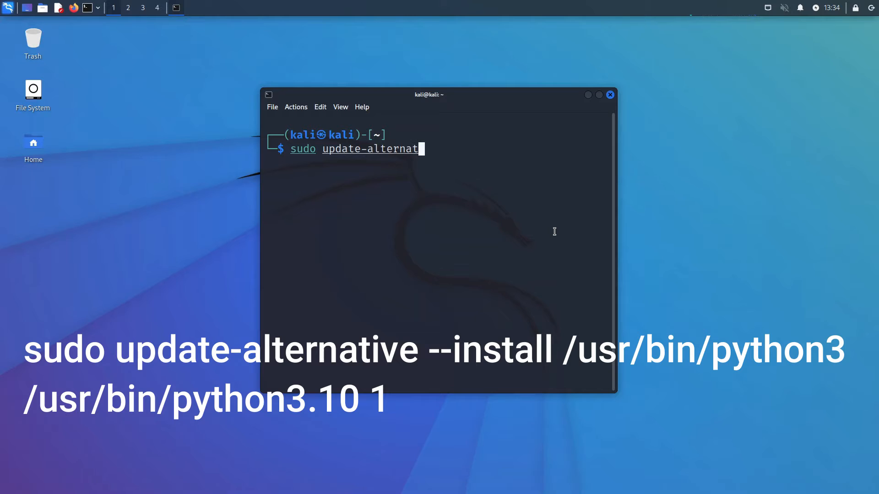
pyautogui.write('ives --')
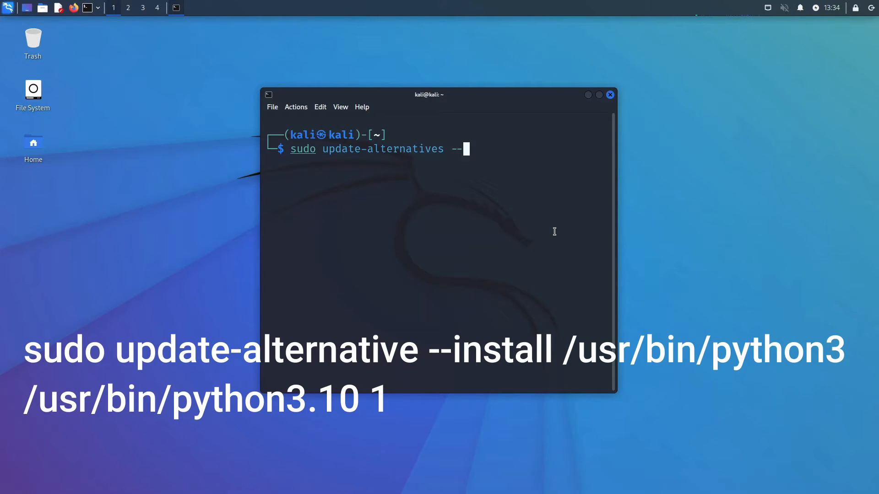
pyautogui.write('install')
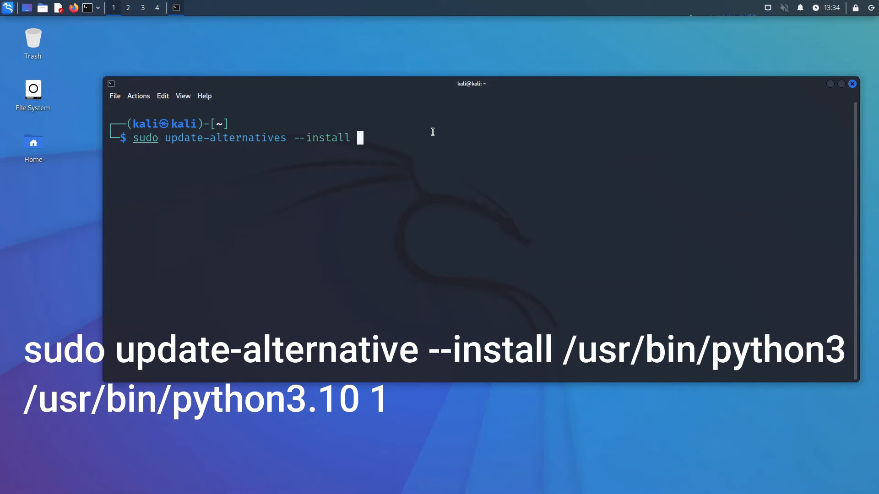
pyautogui.write('/usr')
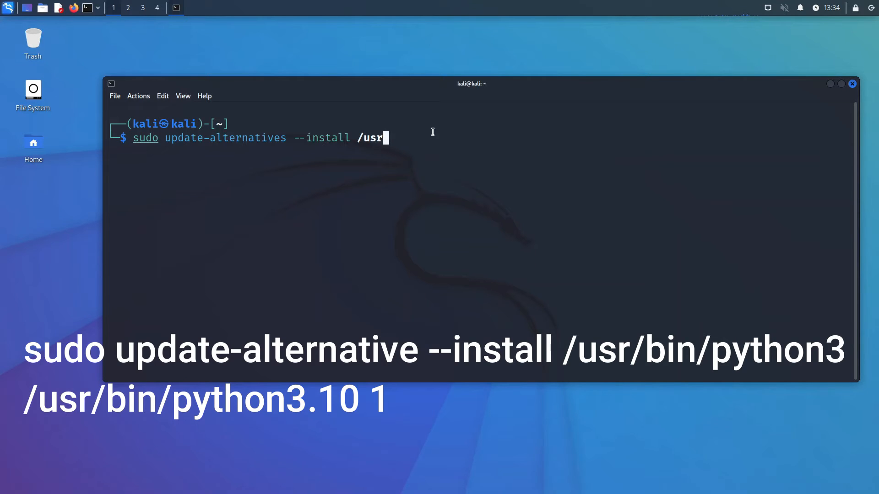
pyautogui.write('/bin')
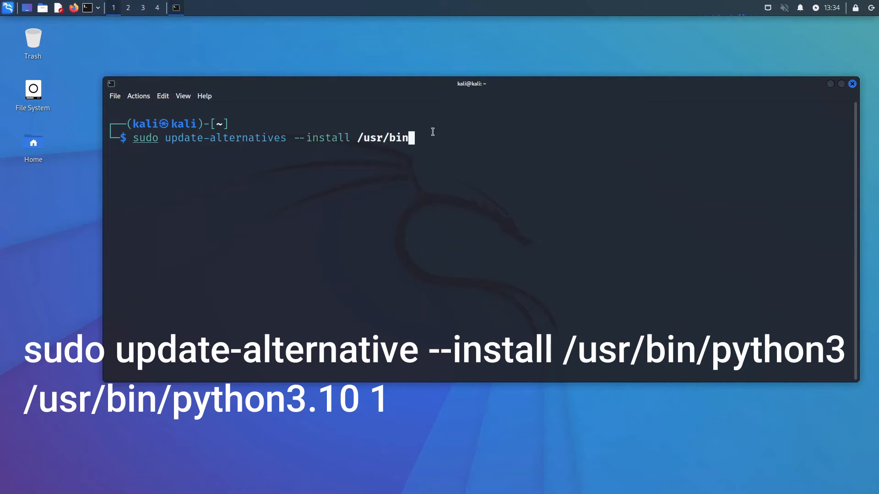
pyautogui.write('/p')
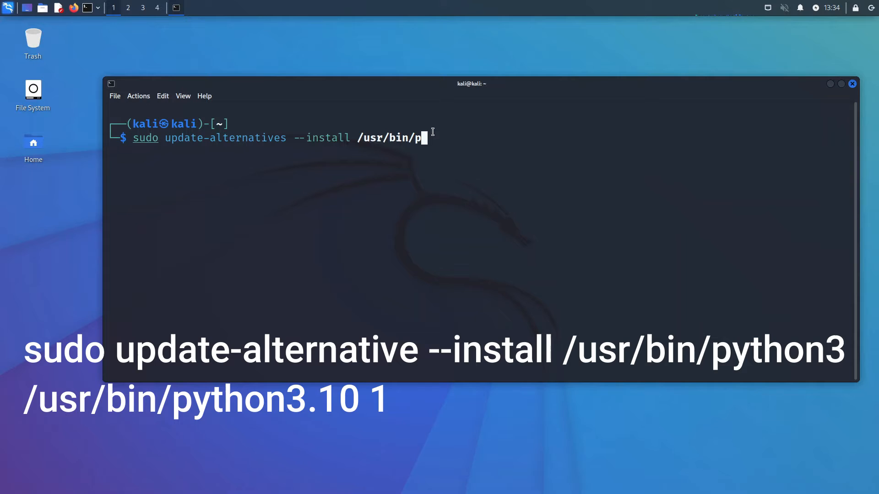
pyautogui.press('Tab')
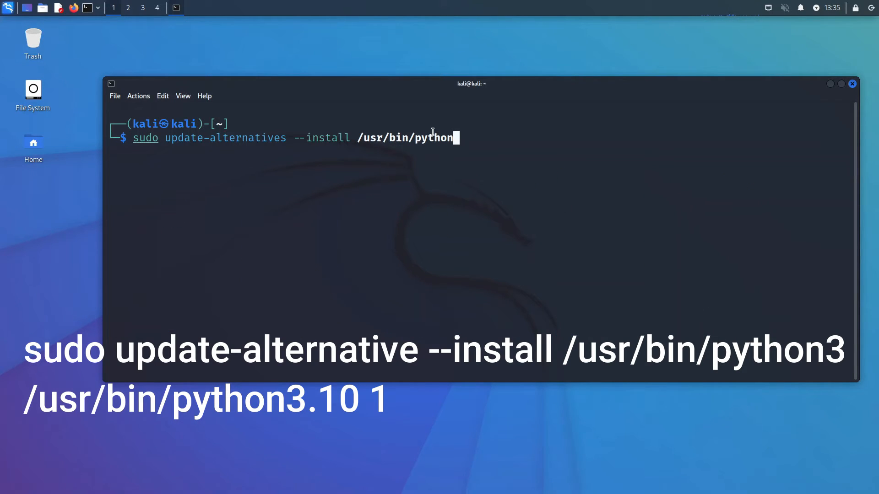
pyautogui.write('3')
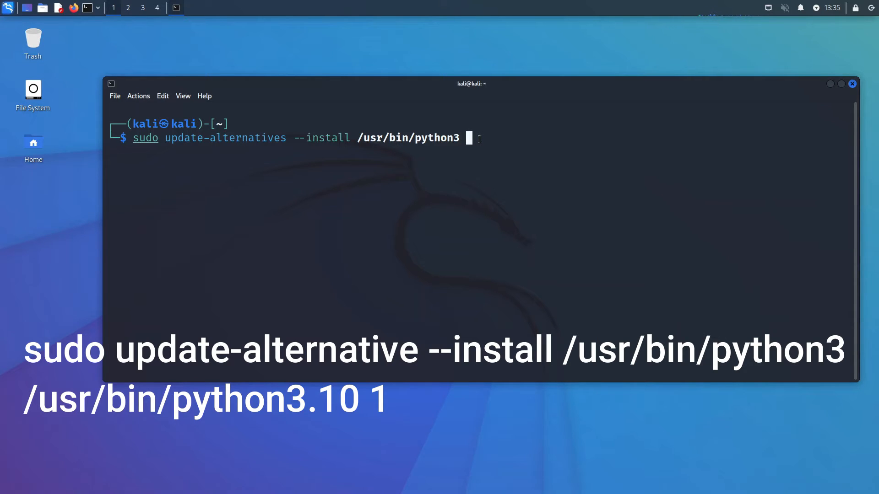
pyautogui.write('pytho')
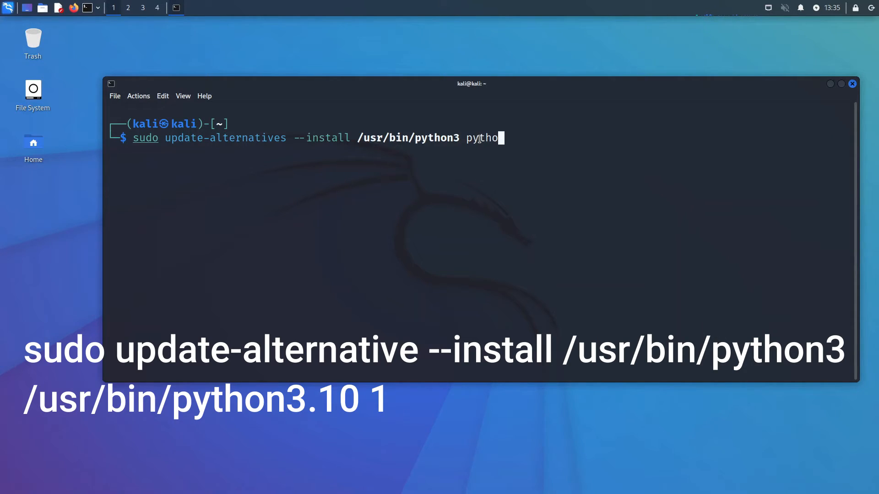
pyautogui.write('n3 /')
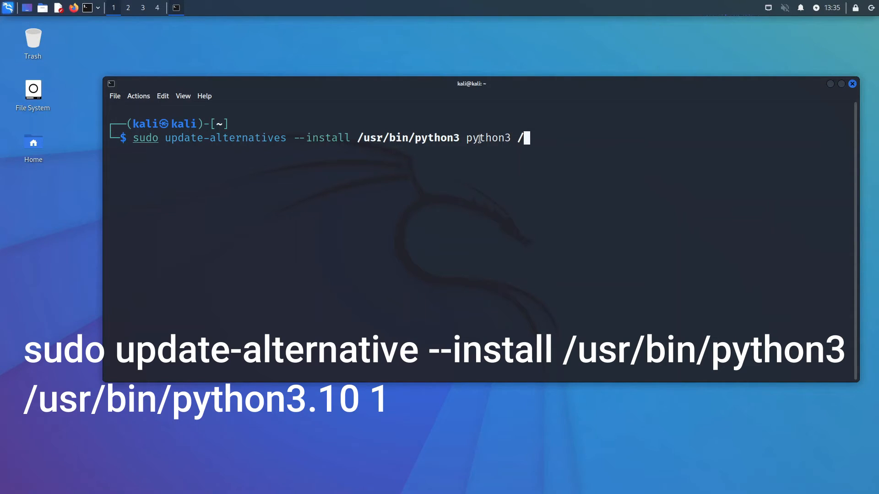
# Register /usr/bin/python3.10 with priority 1 as the python3 alternative and run it
pyautogui.write('usr')
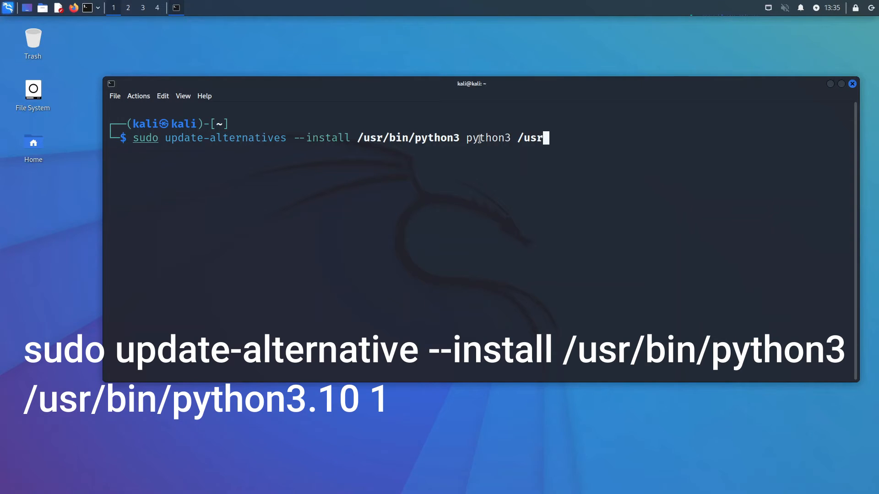
pyautogui.write('/')
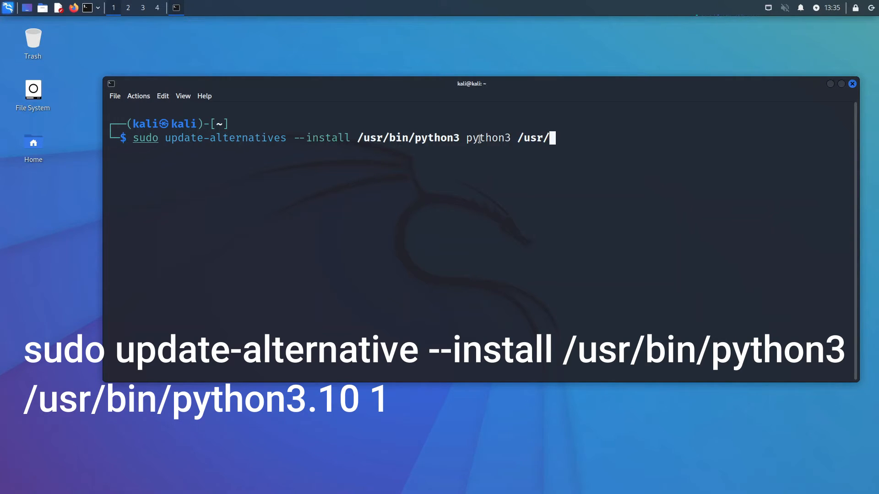
pyautogui.write('bin')
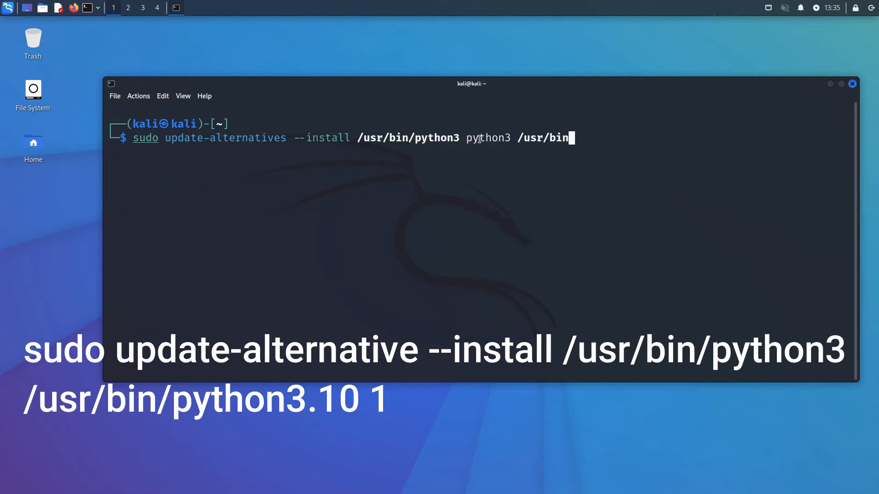
pyautogui.write('/')
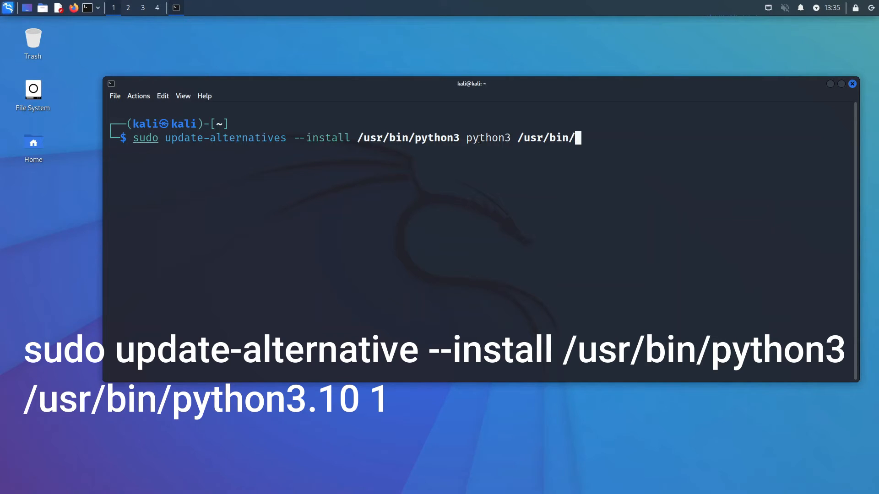
pyautogui.write('python')
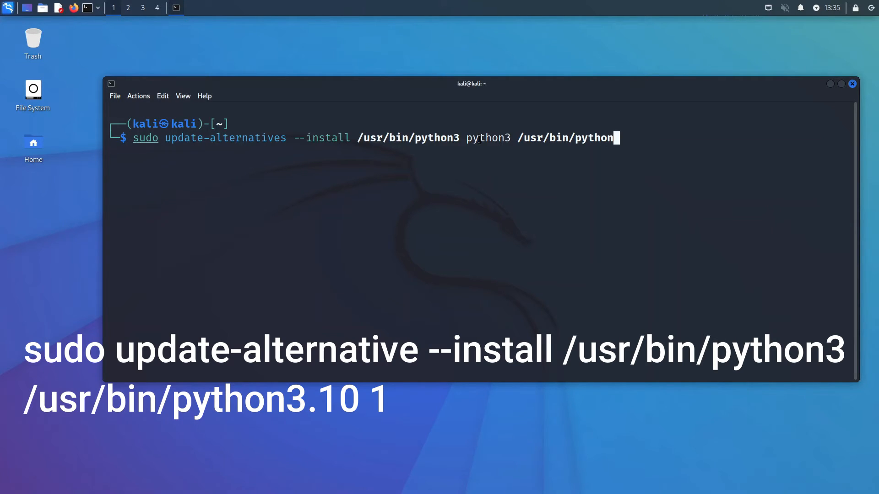
pyautogui.write('.')
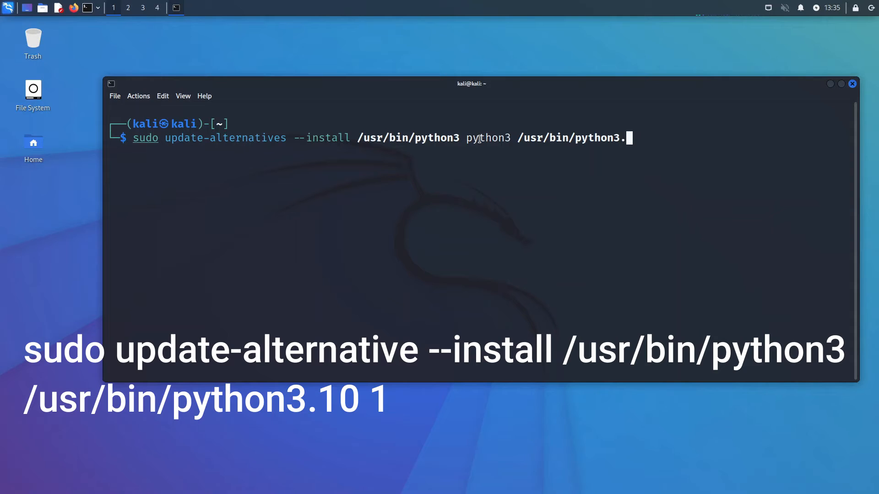
pyautogui.write('11')
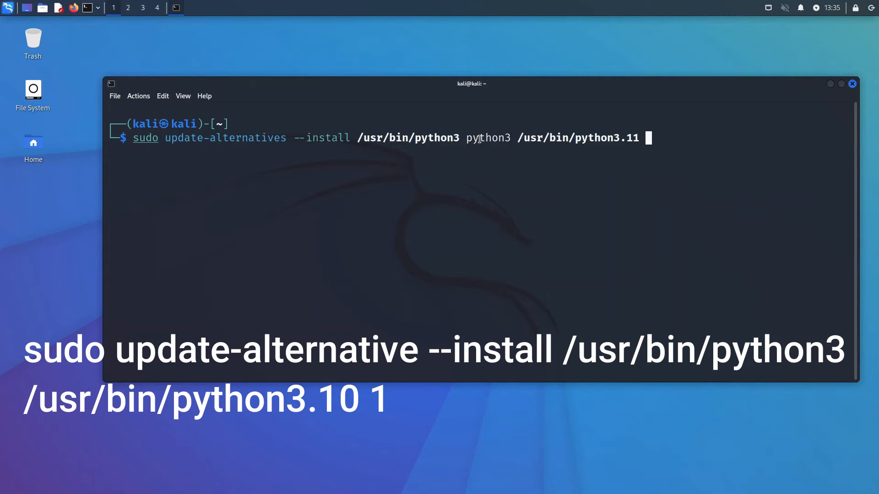
pyautogui.write('1')
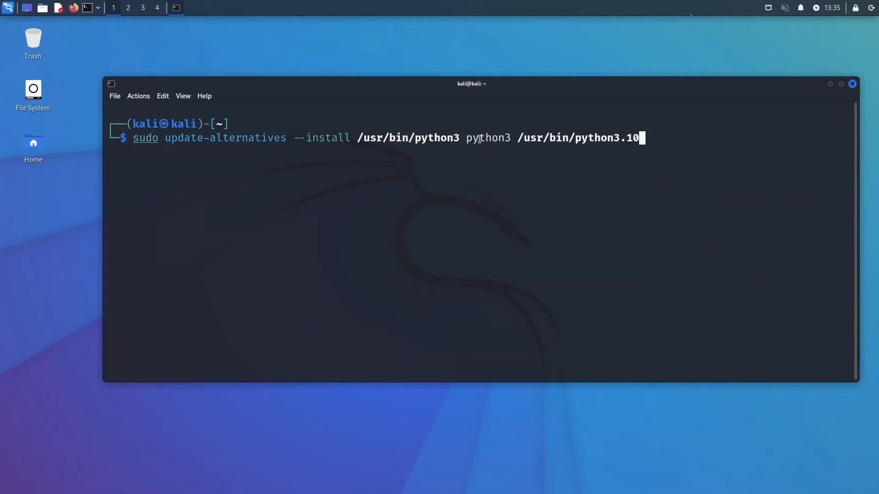
pyautogui.write('1')
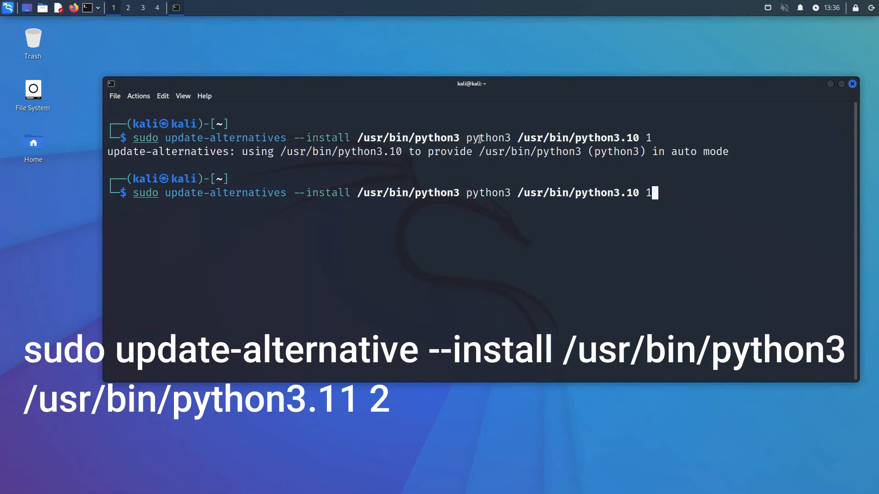
# Register /usr/bin/python3.11 with priority 2 as the python3 alternative
pyautogui.press('BackSpace')
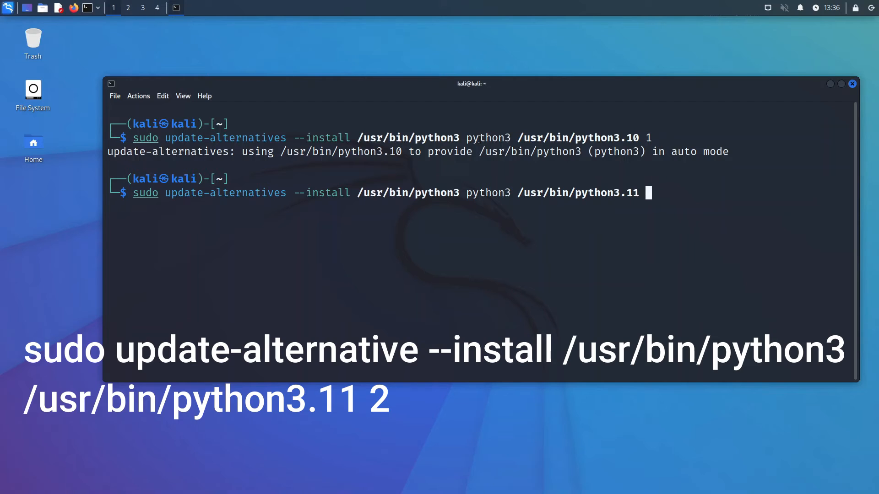
pyautogui.write('2')
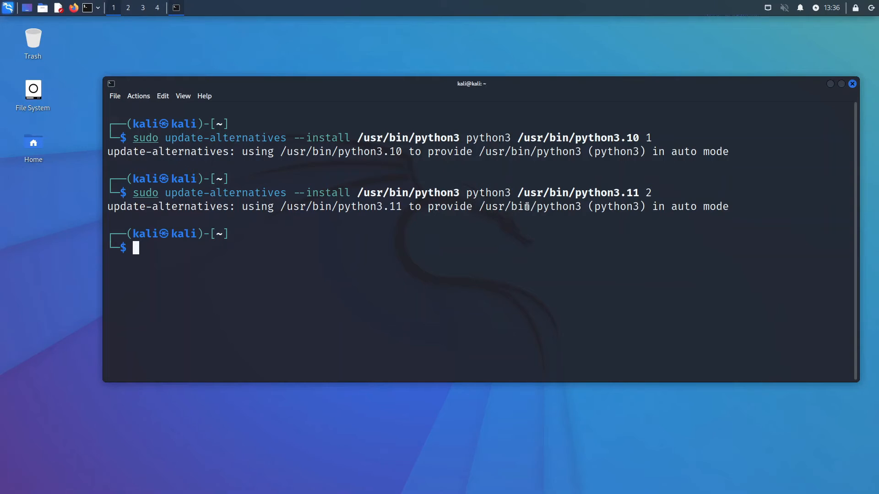
# Run sudo update-alternatives --config python3 to list python3.11 and python3.10 choices
pyautogui.doubleClick(615, 206)
pyautogui.write('sudo')
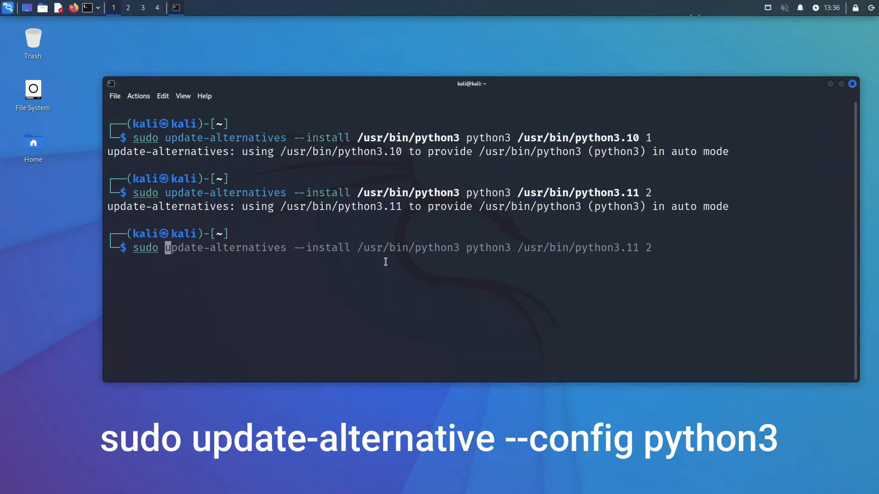
pyautogui.press('End')
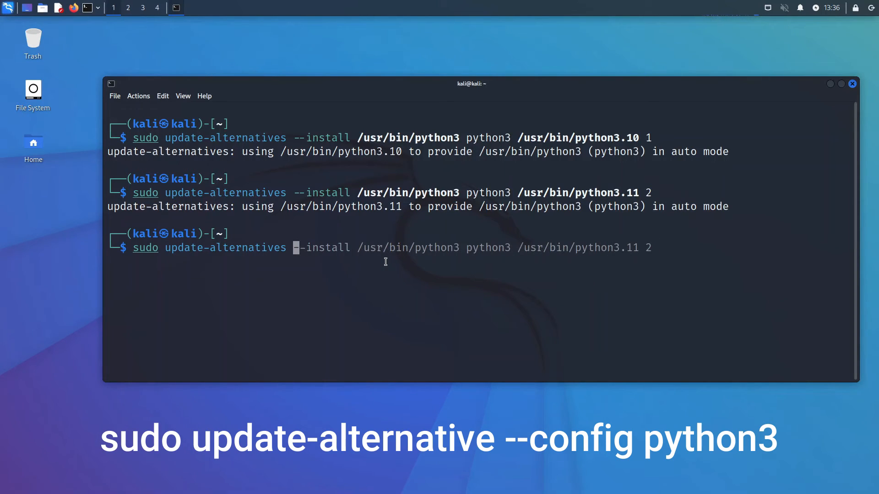
pyautogui.press('Right')
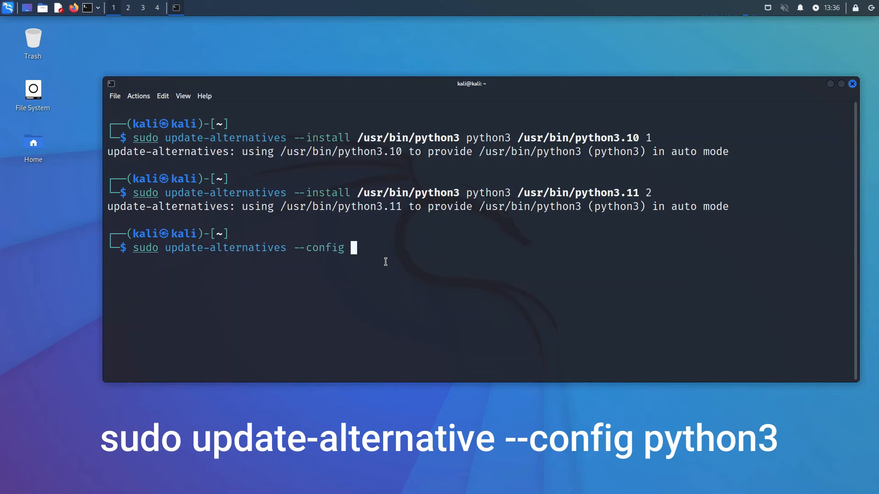
pyautogui.write('python3')
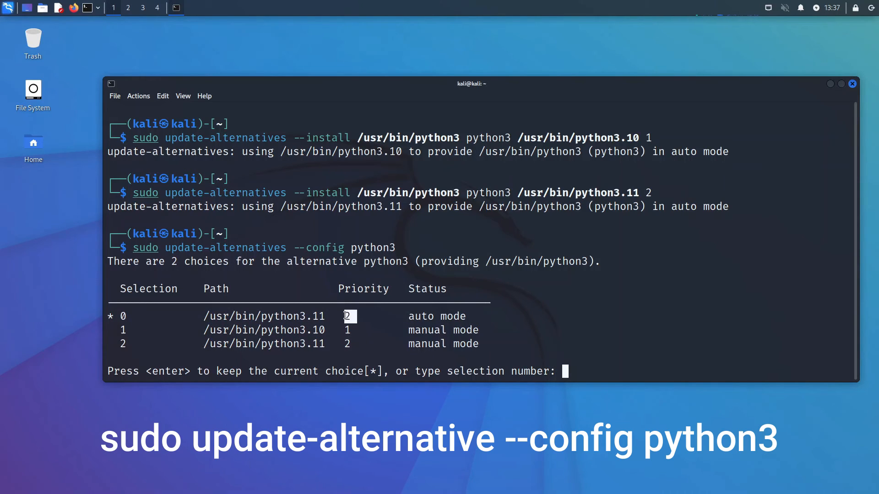
# Enter a selection number at the alternatives prompt and clear the screen
pyautogui.write('2')
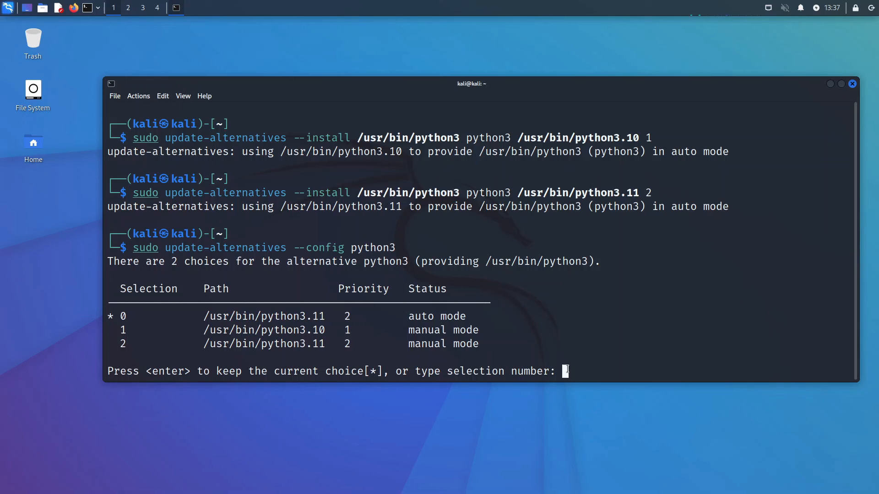
pyautogui.write('9')
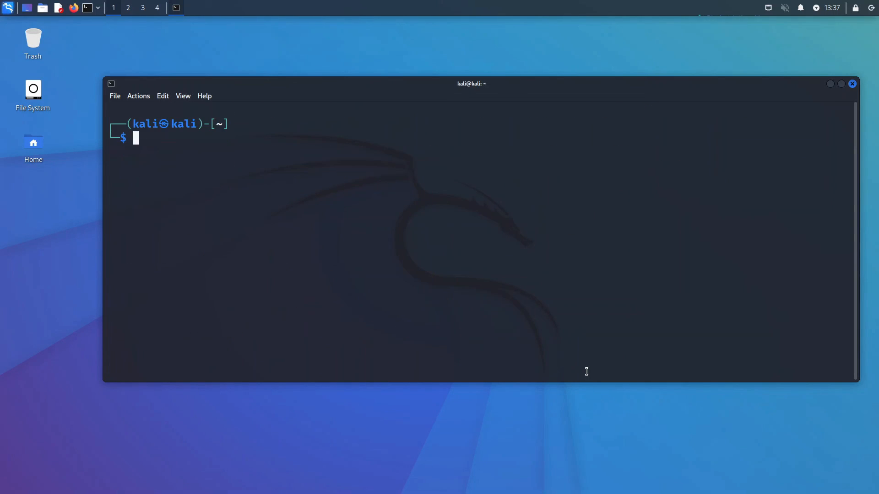
# Verify python --version and python3 --version both report 3.11.0+, then start typing clear
pyautogui.write('python --version')
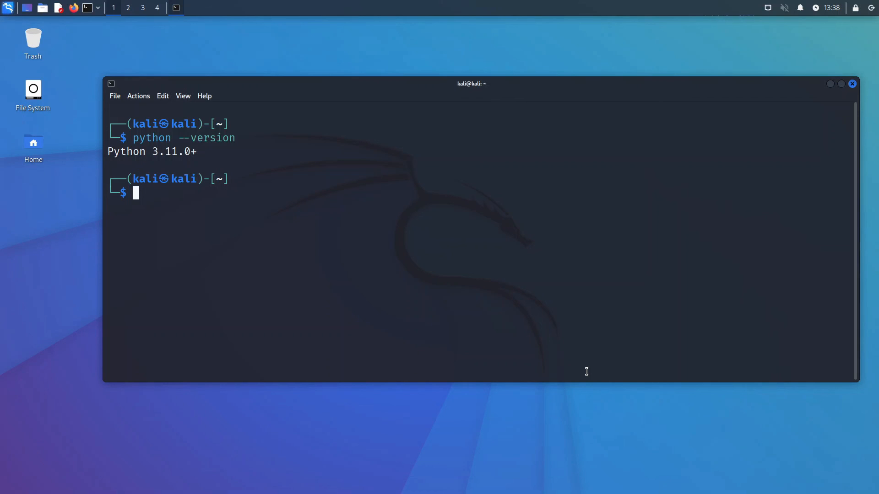
pyautogui.write('python --version')
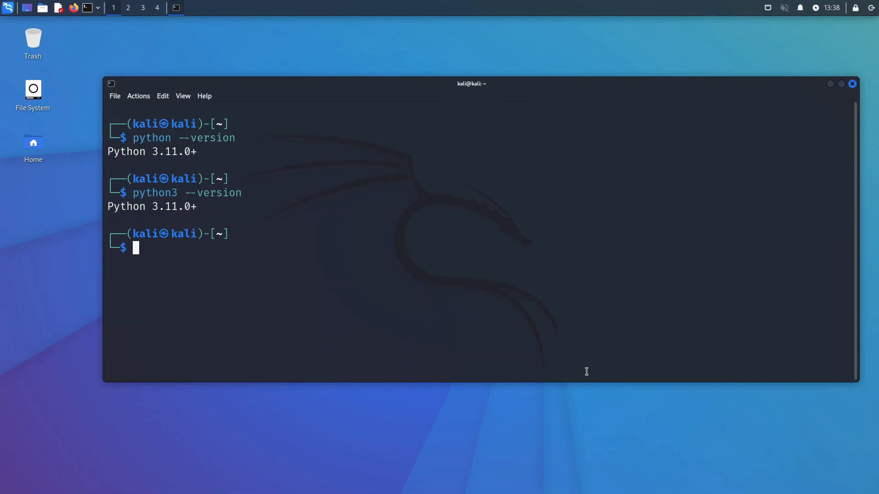
pyautogui.write('clear')
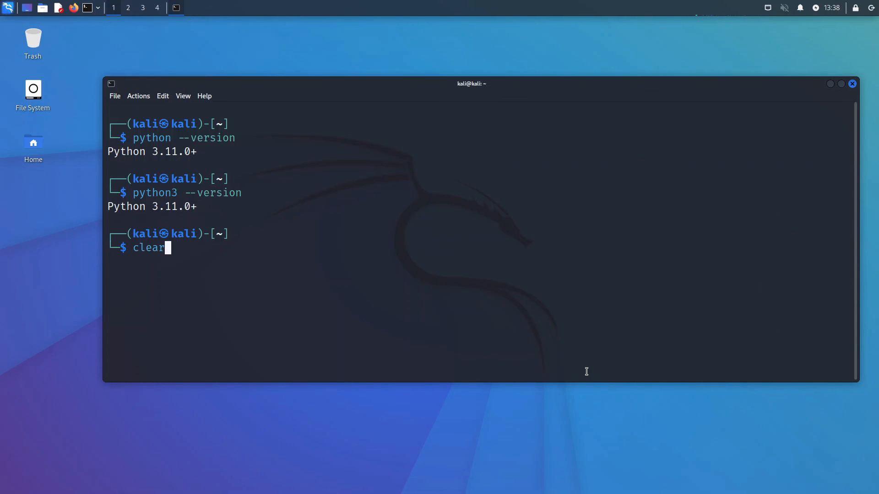